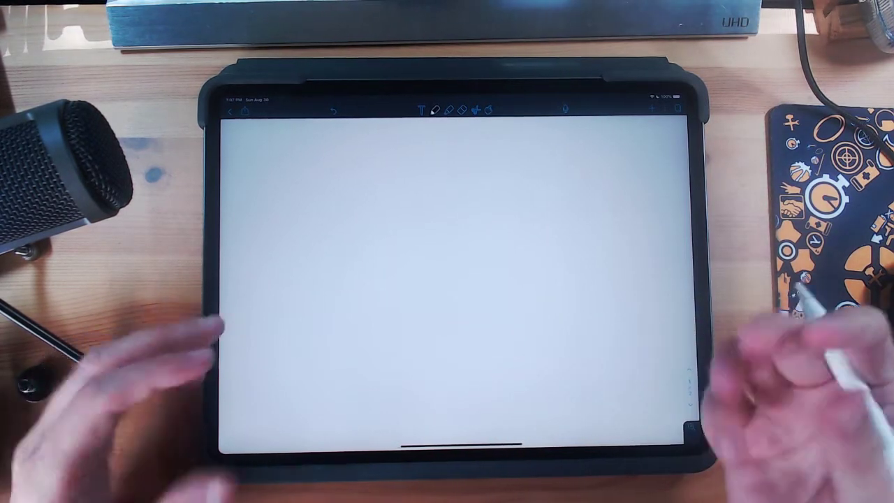
mouse_move(349, 314)
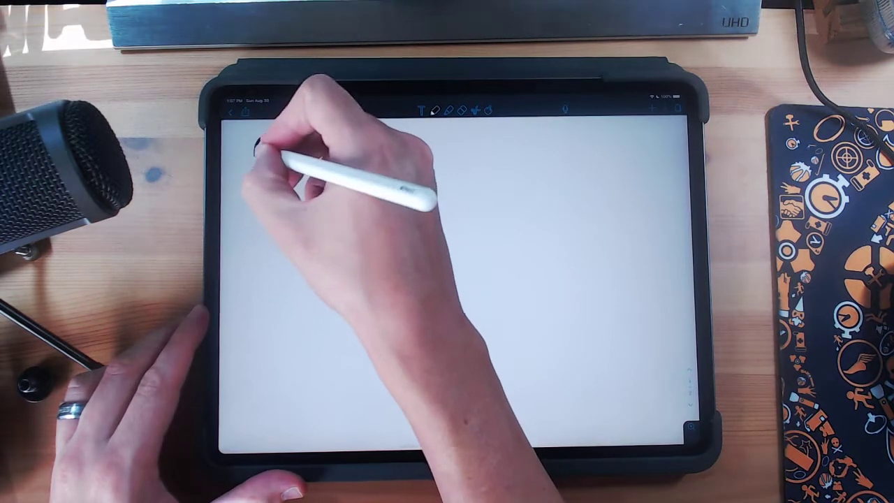
- Handwrite underlined headings 'Game AI' top-left and 'Academic AI' top-right with the pen tool
drag(259, 154, 350, 154)
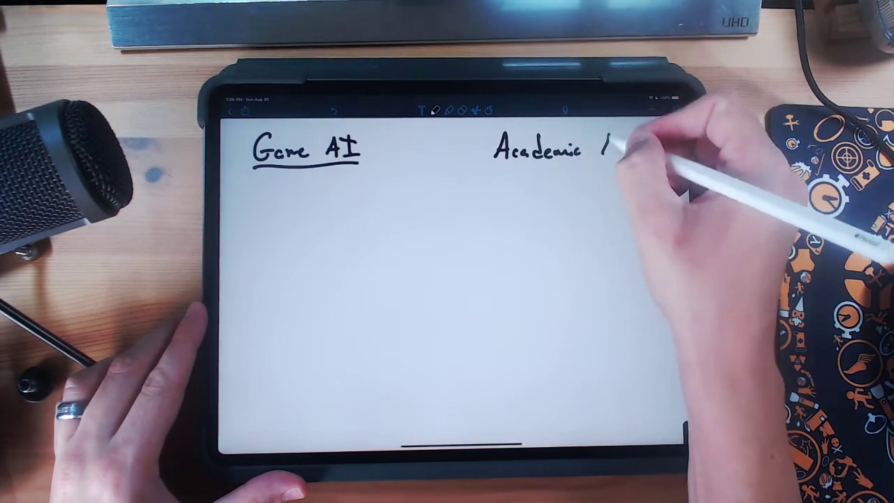
drag(608, 146, 636, 151)
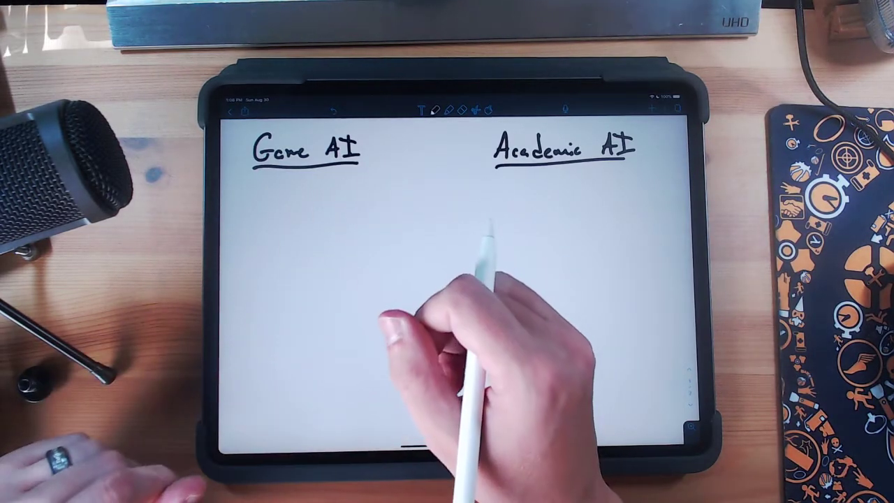
mouse_move(475, 293)
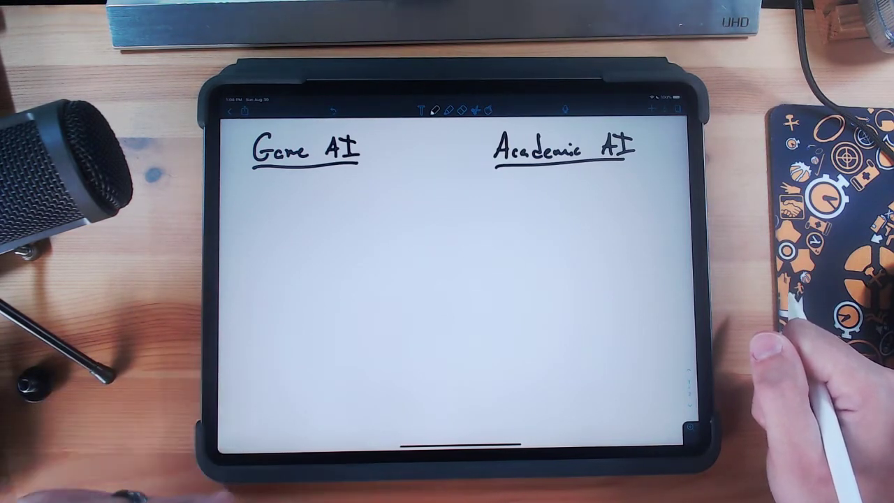
mouse_move(803, 321)
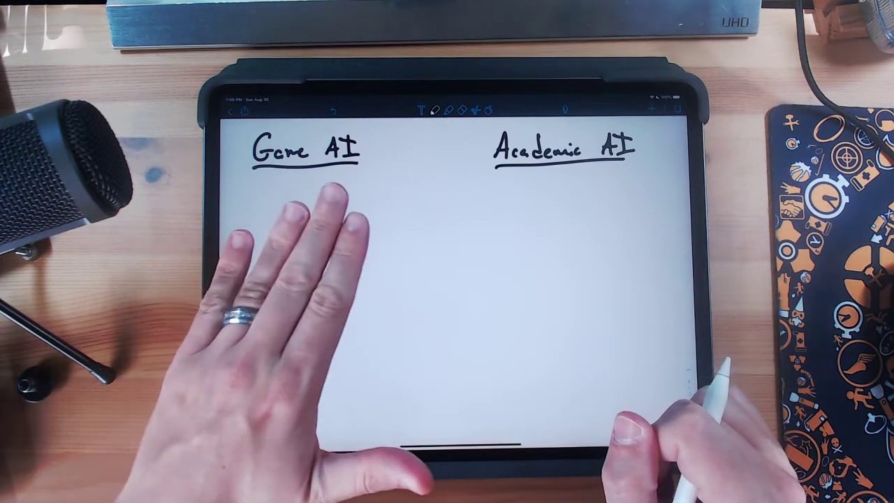
mouse_move(280, 315)
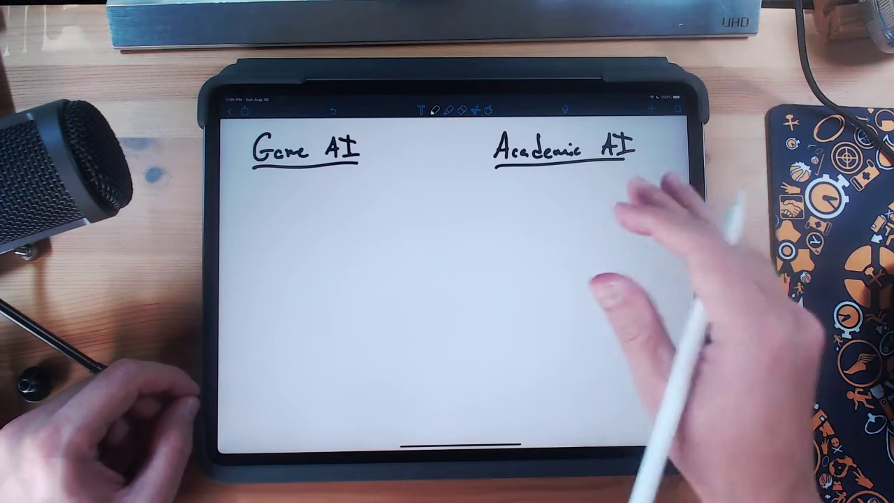
mouse_move(615, 279)
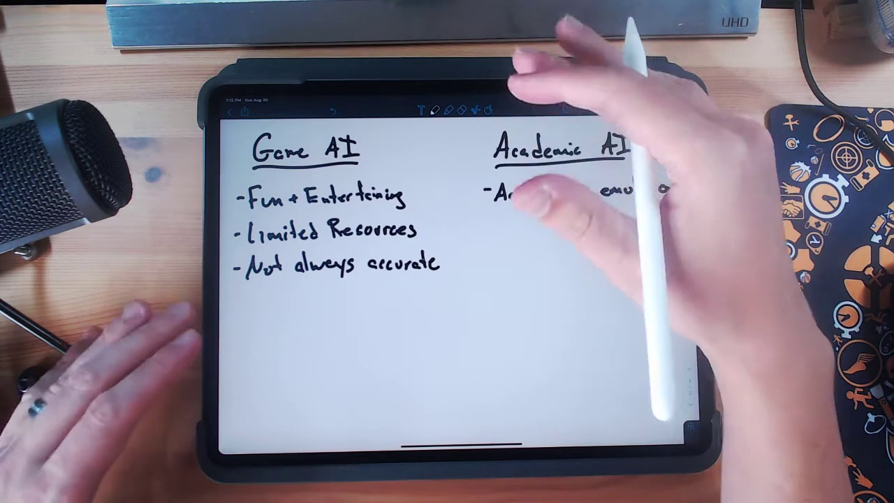
text(Accuracy in emulation)
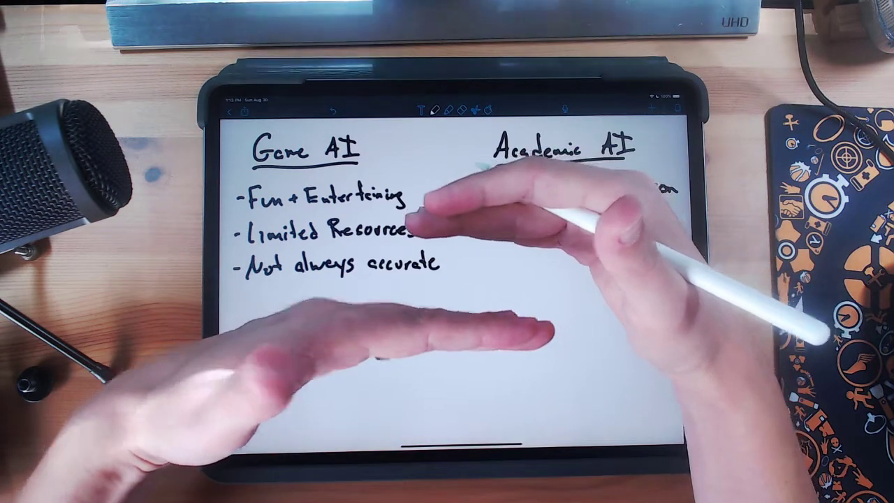
text(Accuracy in emulation)
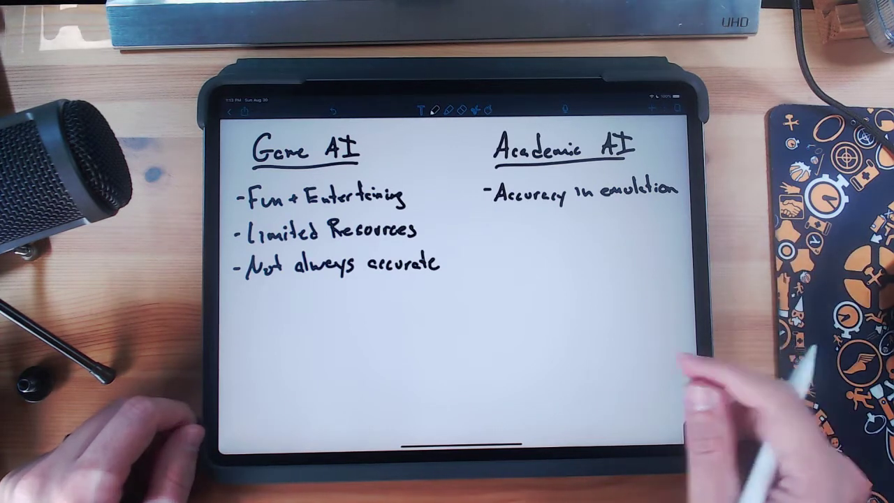
mouse_move(328, 335)
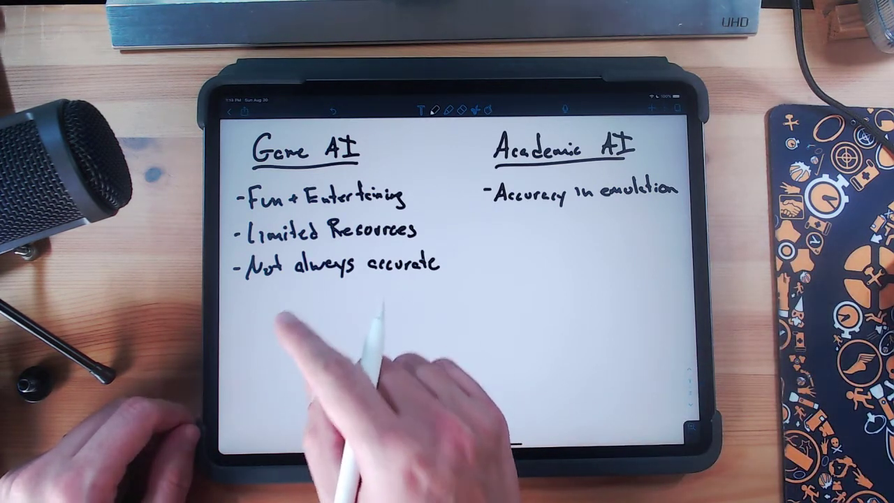